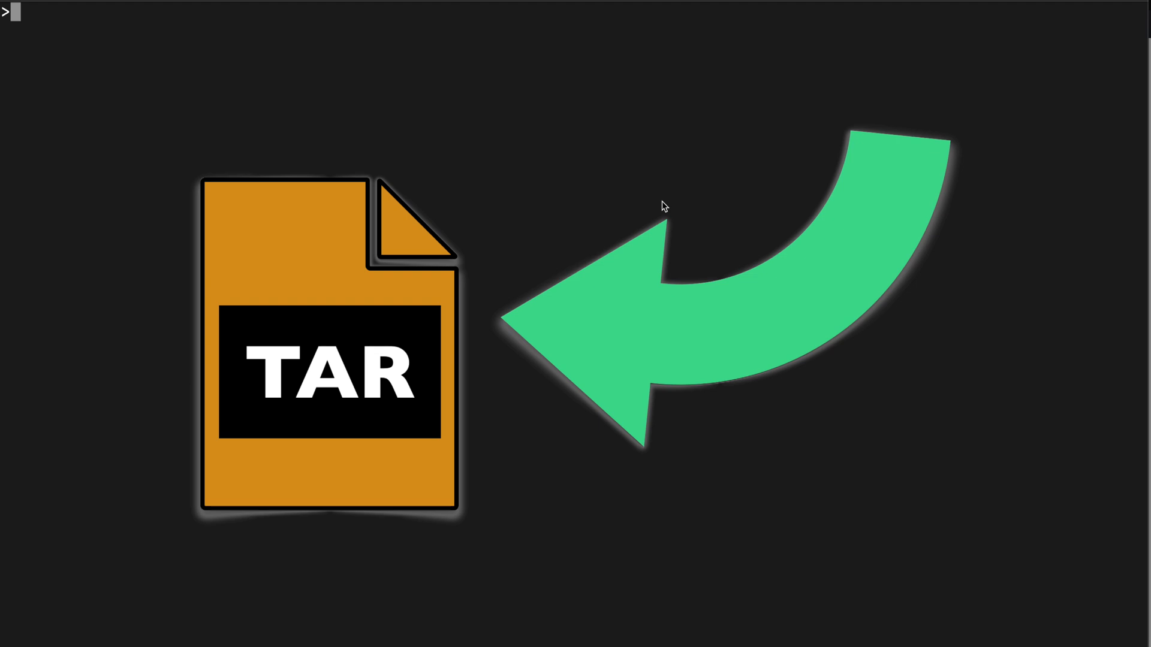
Start the 'docker images' command at the prompt.
{"action": "type", "text": "docker images"}
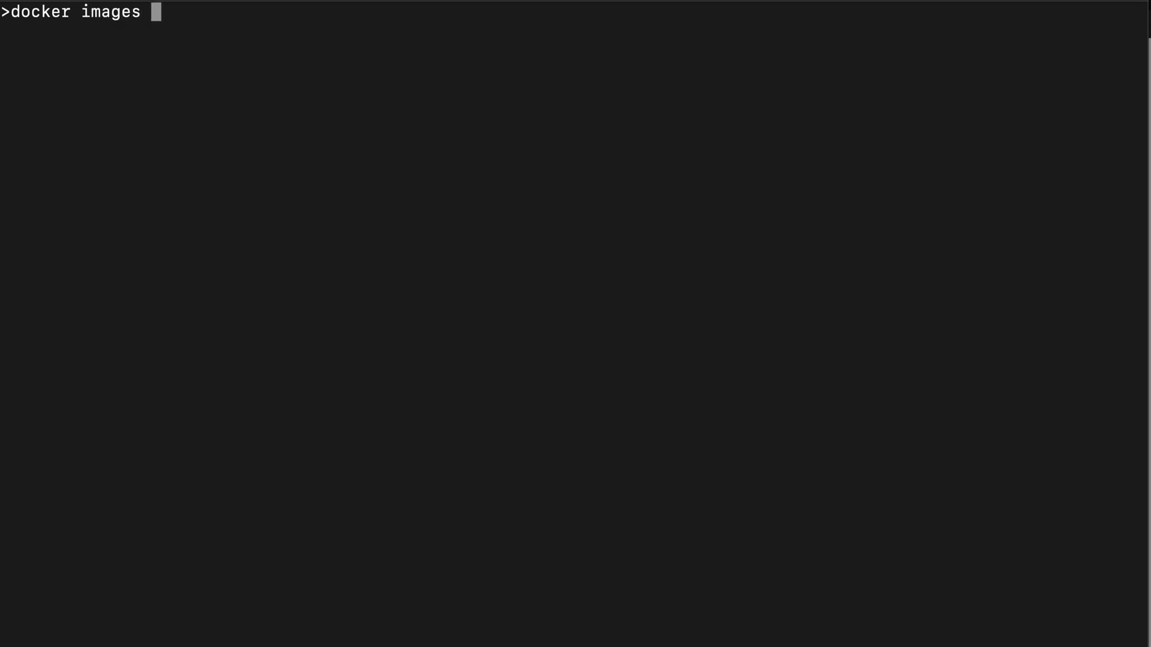
Run docker images with a Repository, Tag and Size table format, piped through head.
{"action": "type", "text": "--"}
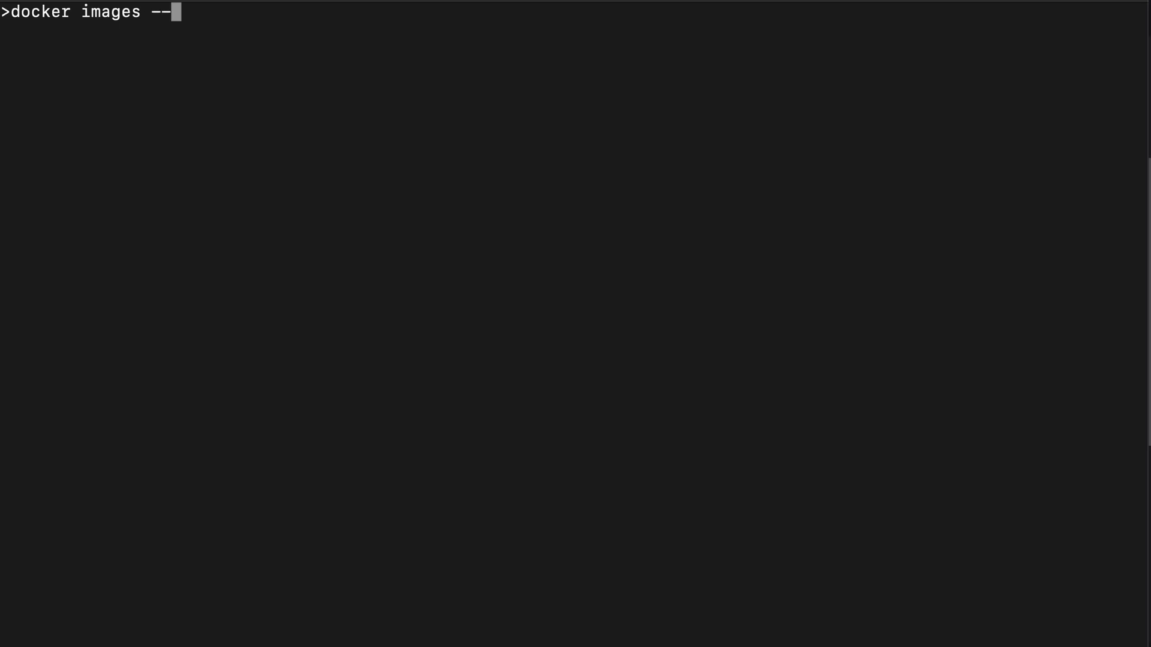
{"action": "type", "text": "format"}
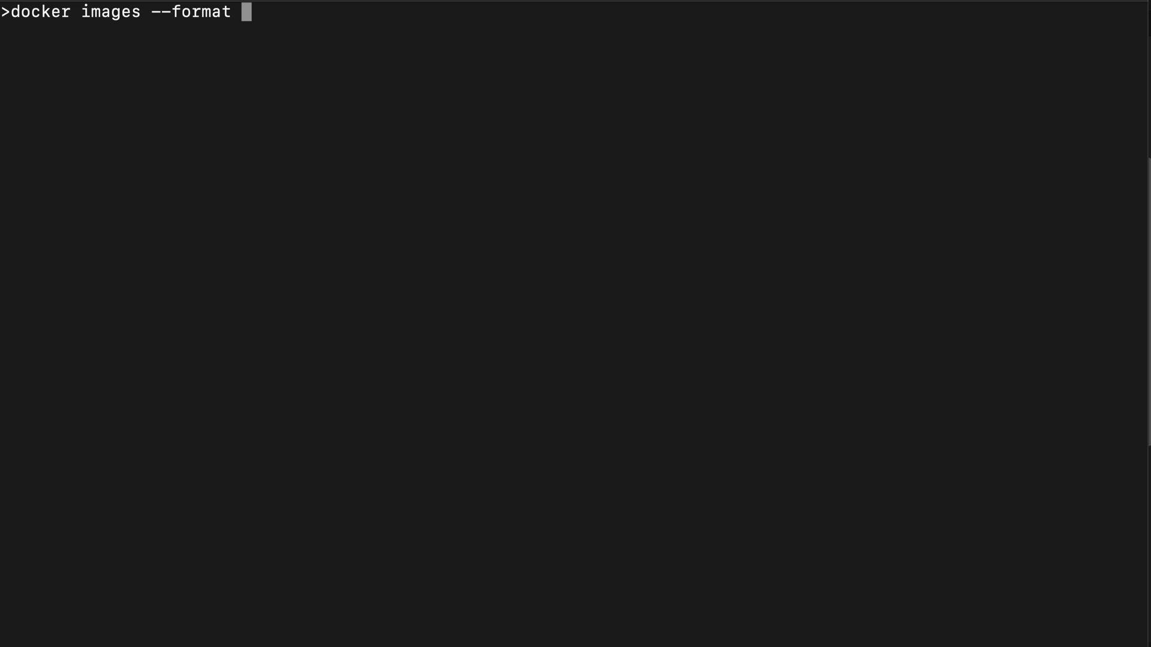
{"action": "type", "text": "\""}
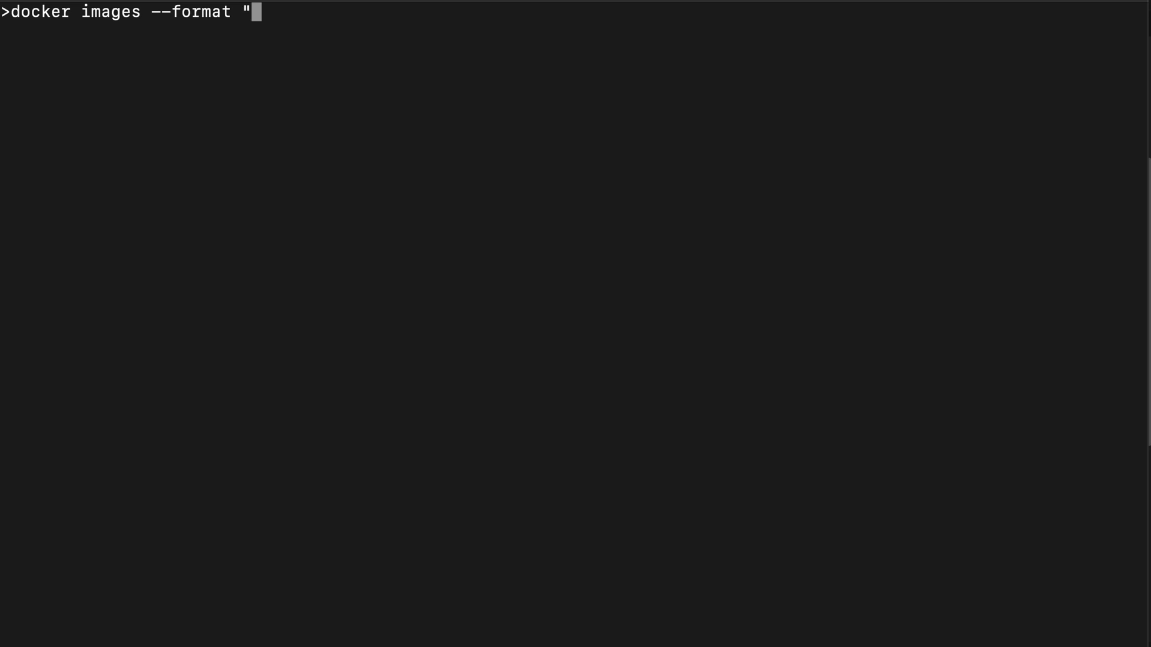
{"action": "type", "text": "table"}
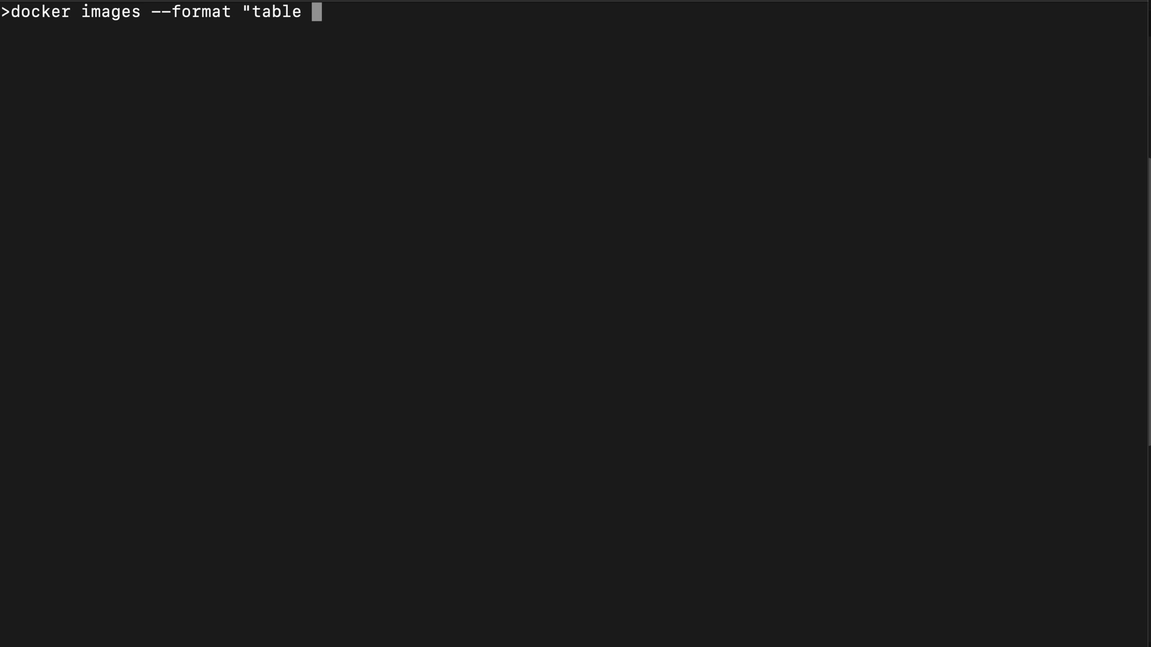
{"action": "type", "text": "{{.R"}
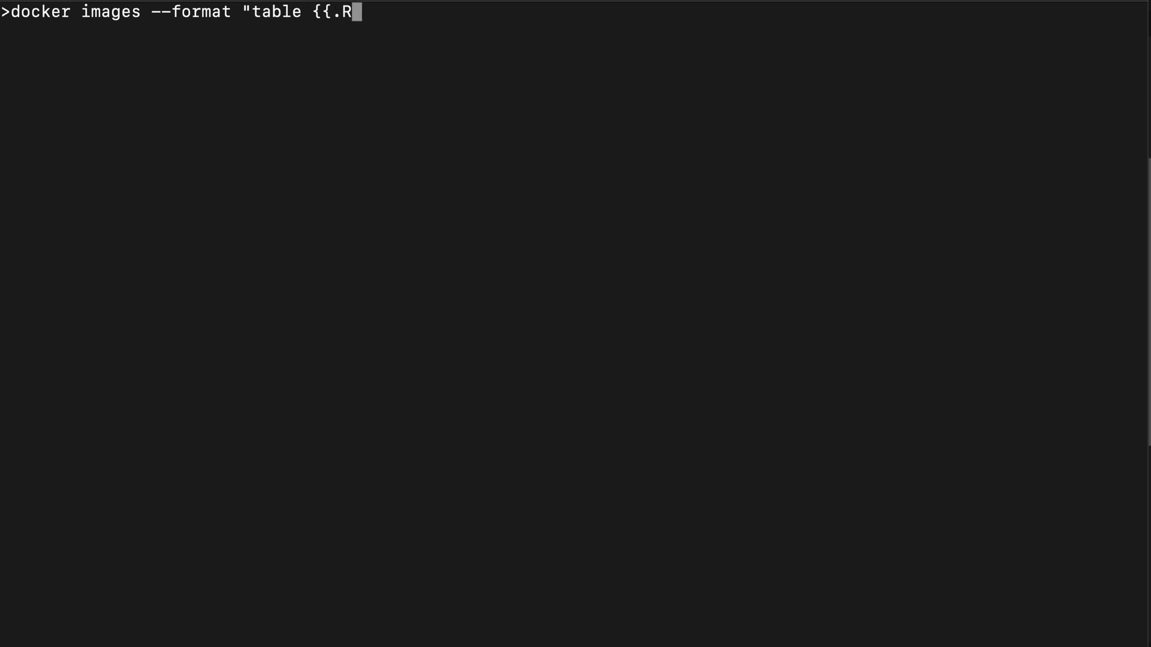
{"action": "type", "text": "epositor"}
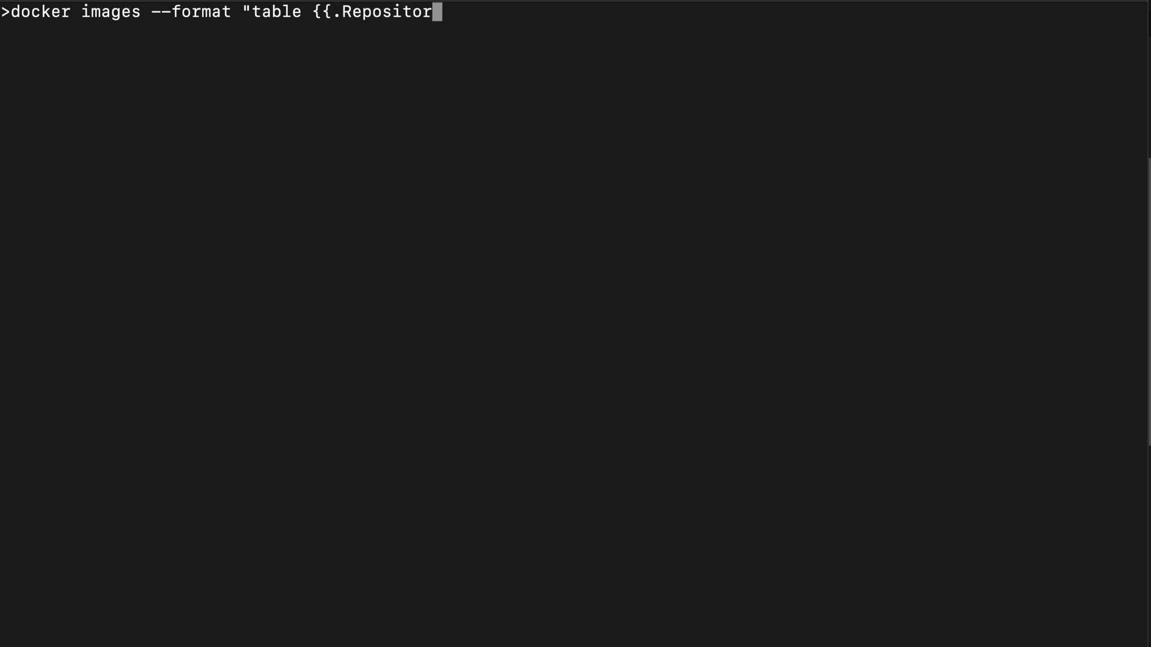
{"action": "type", "text": "y}}\\t {{"}
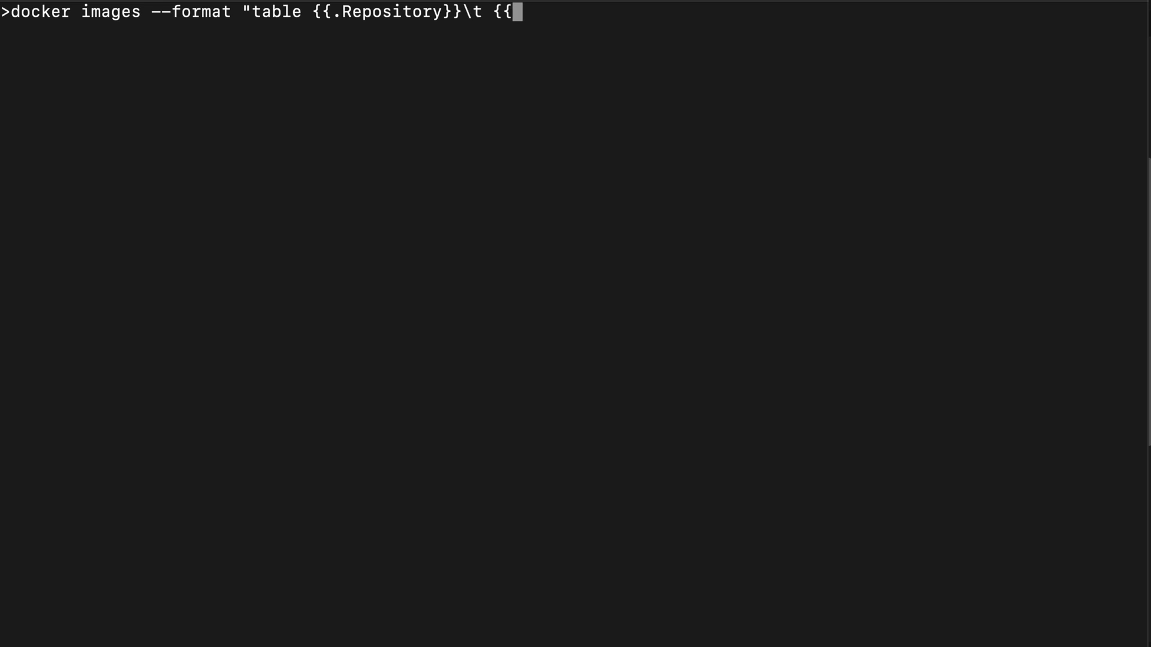
{"action": "type", "text": ".Tag"}
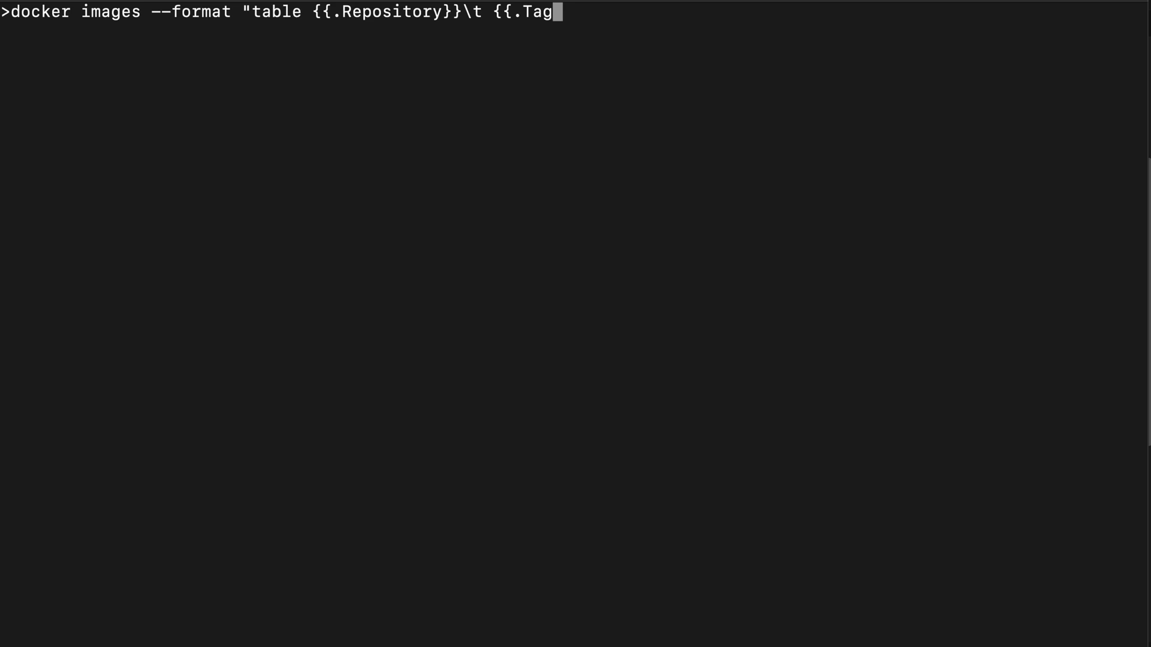
{"action": "type", "text": "}}\\t"}
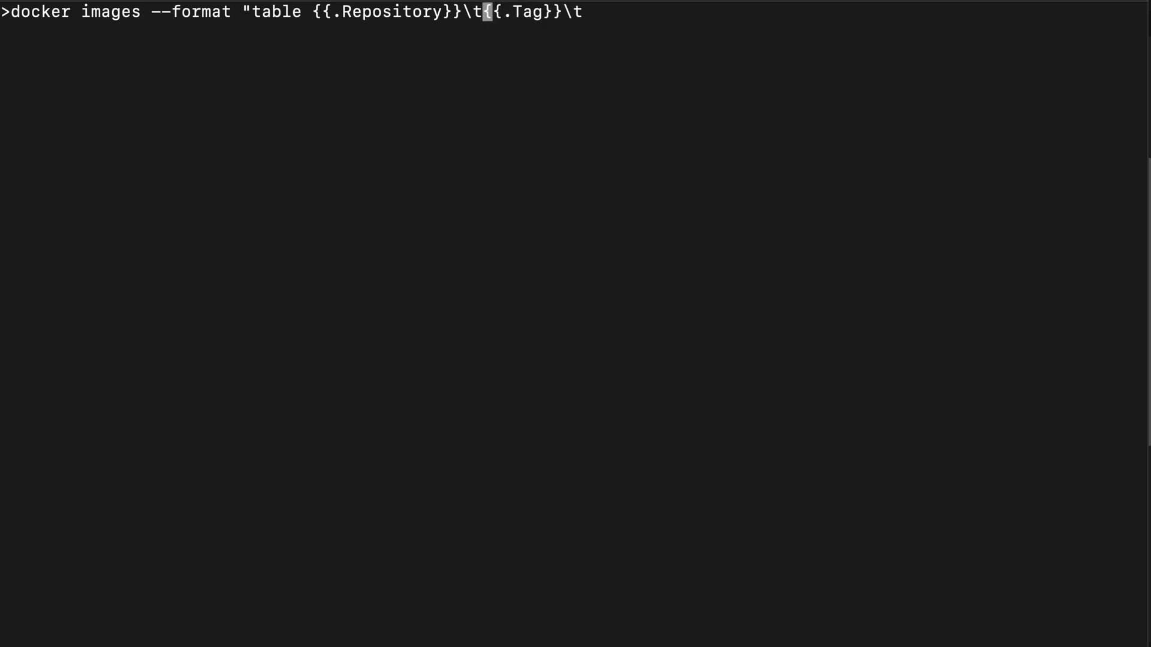
{"action": "type", "text": "{{"}
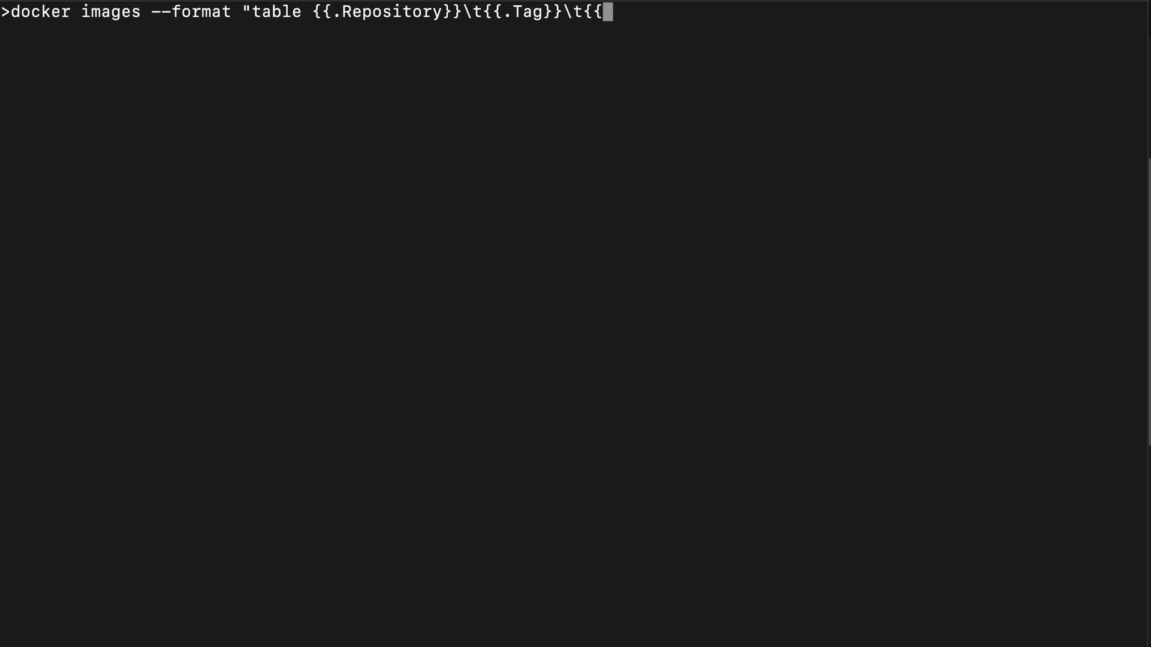
{"action": "type", "text": ".Size"}
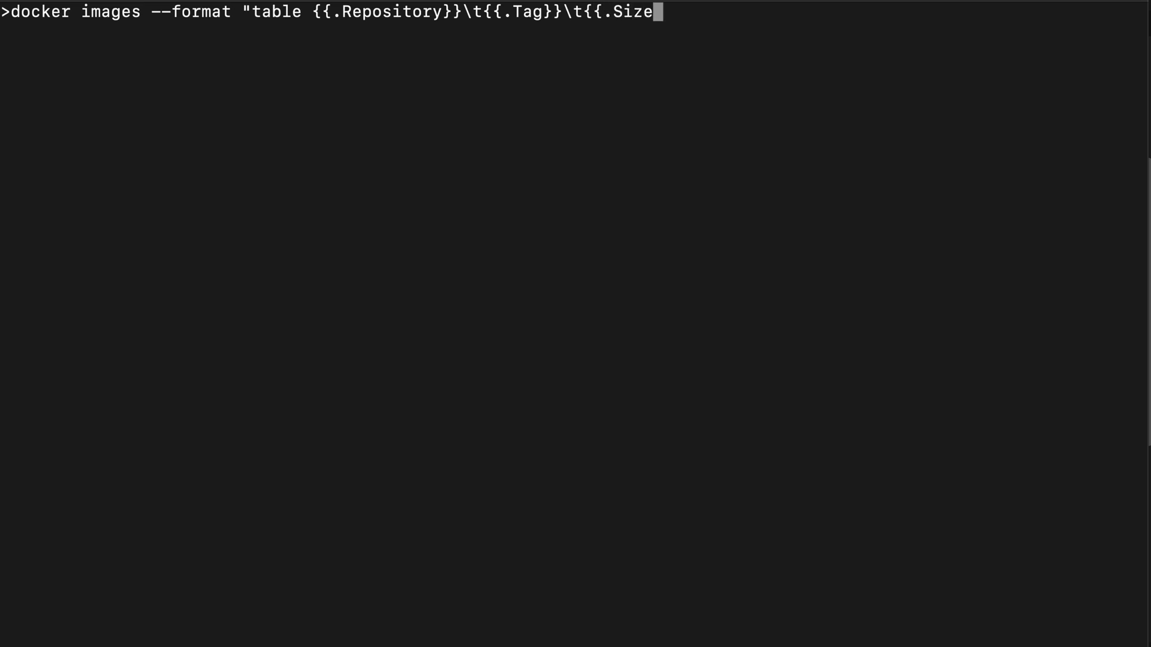
{"action": "type", "text": "}}"}
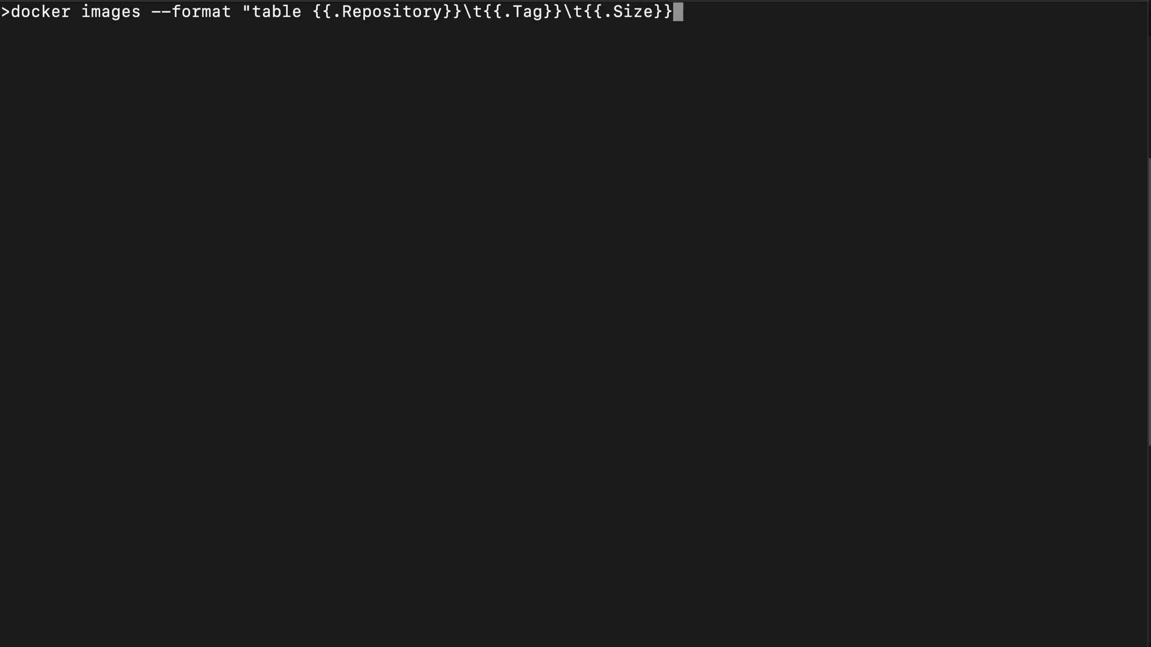
{"action": "type", "text": "| head"}
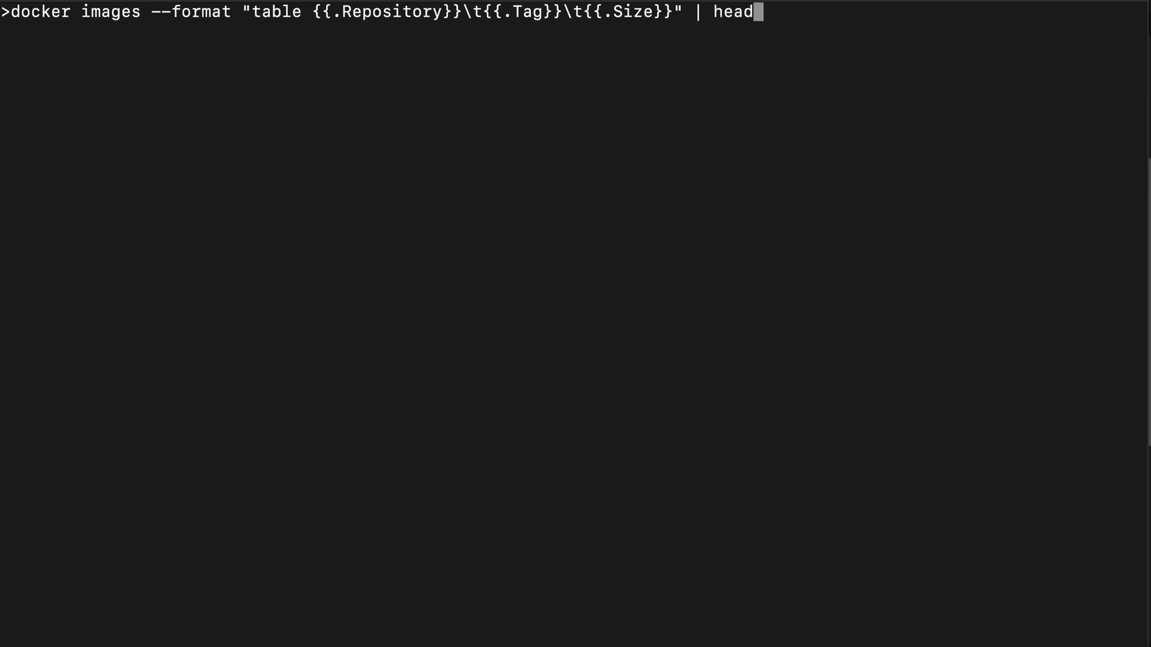
{"action": "key", "text": "Return"}
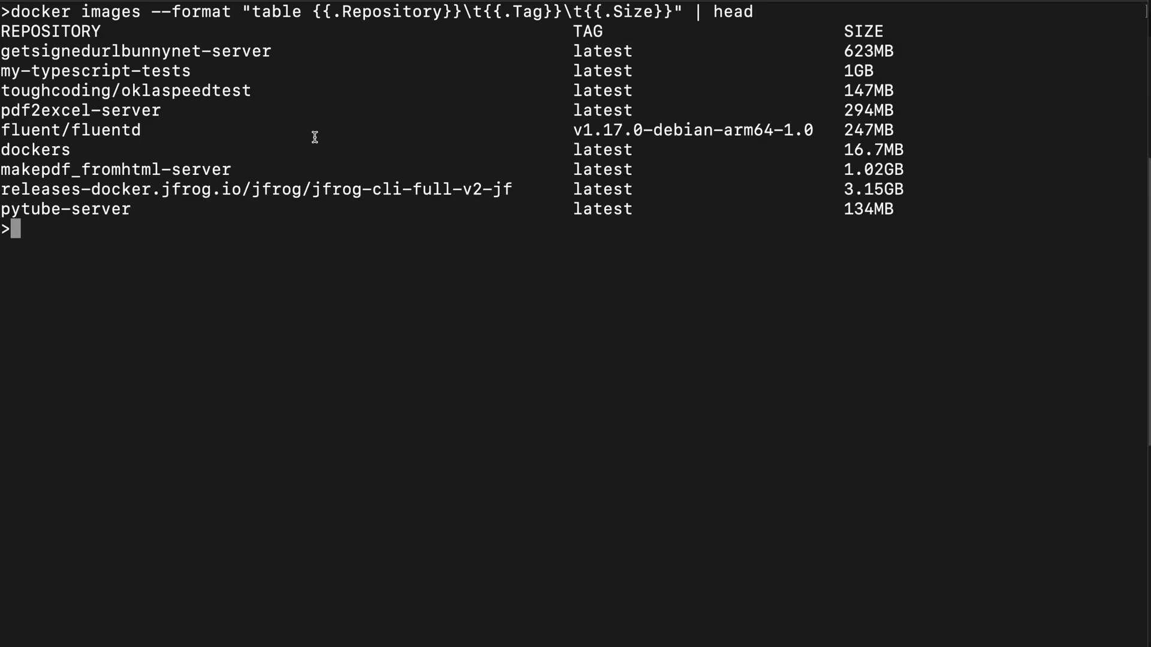
{"action": "double_click", "coordinate": [101, 50]}
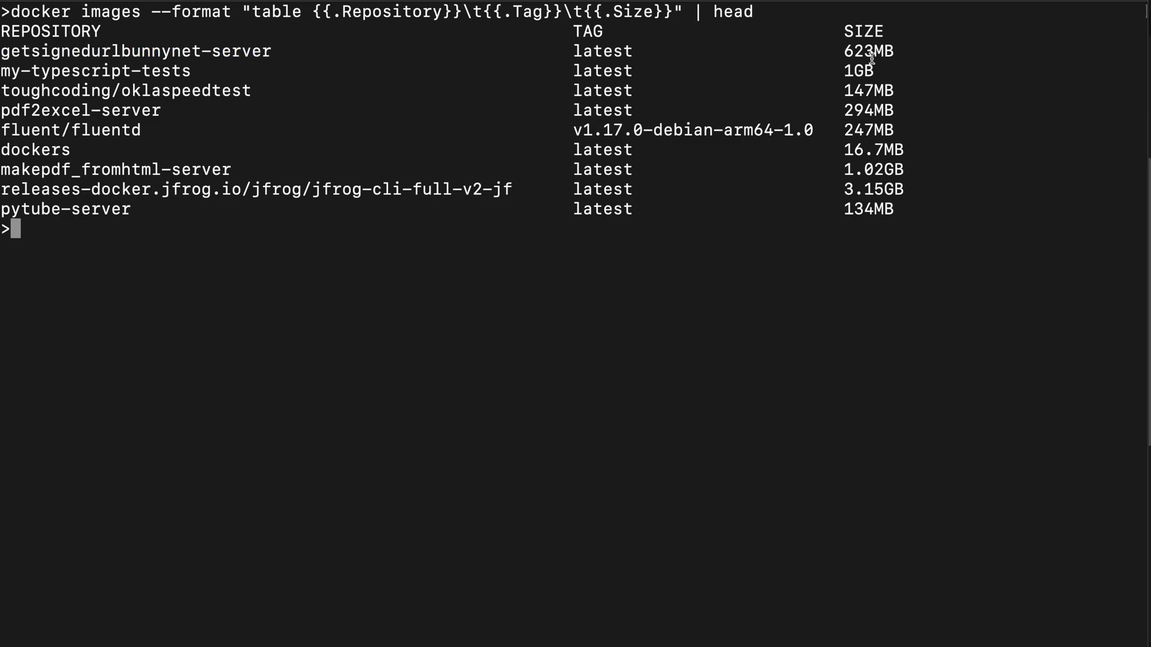
{"action": "mouse_move", "coordinate": [135, 50]}
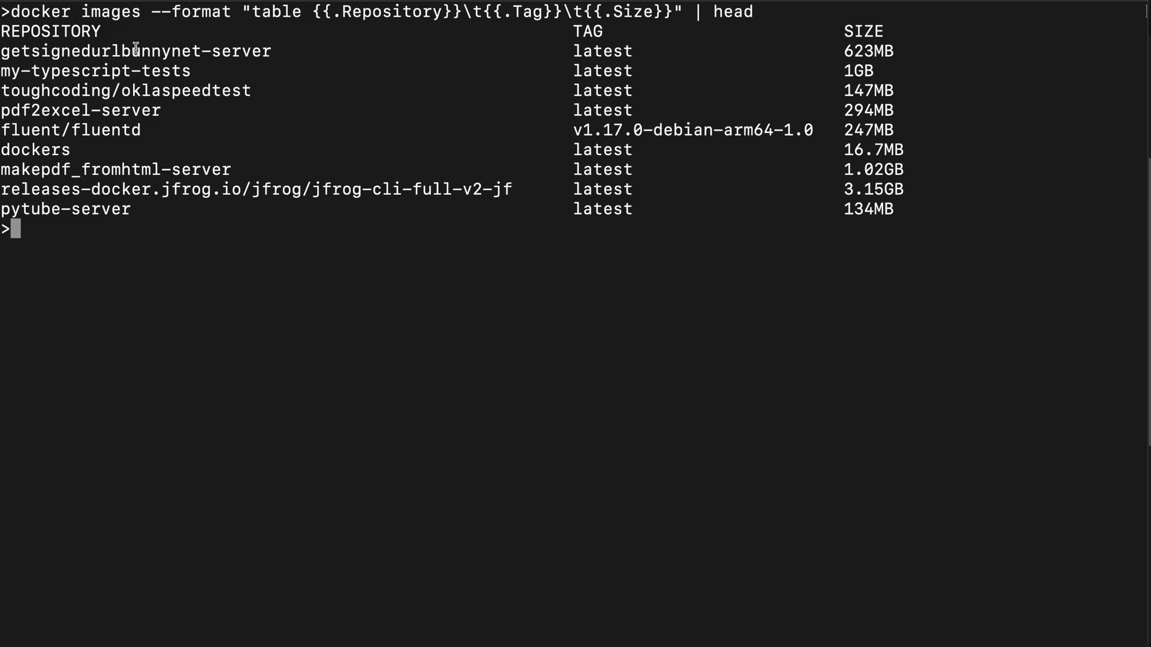
{"action": "double_click", "coordinate": [99, 50]}
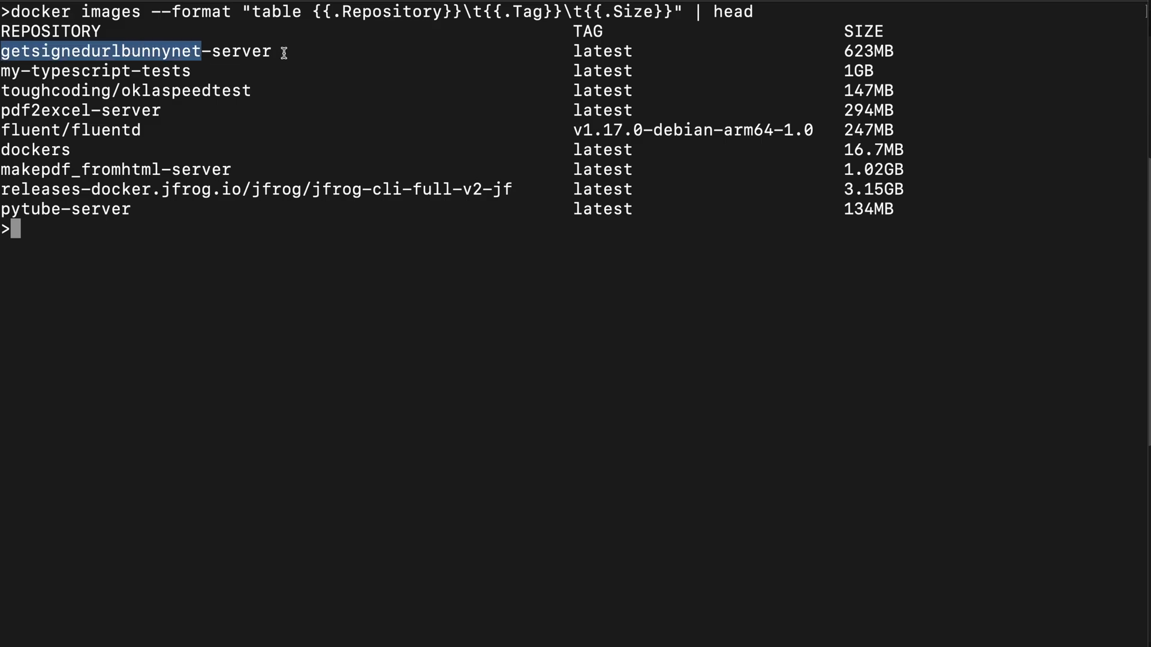
{"action": "left_click", "coordinate": [209, 52]}
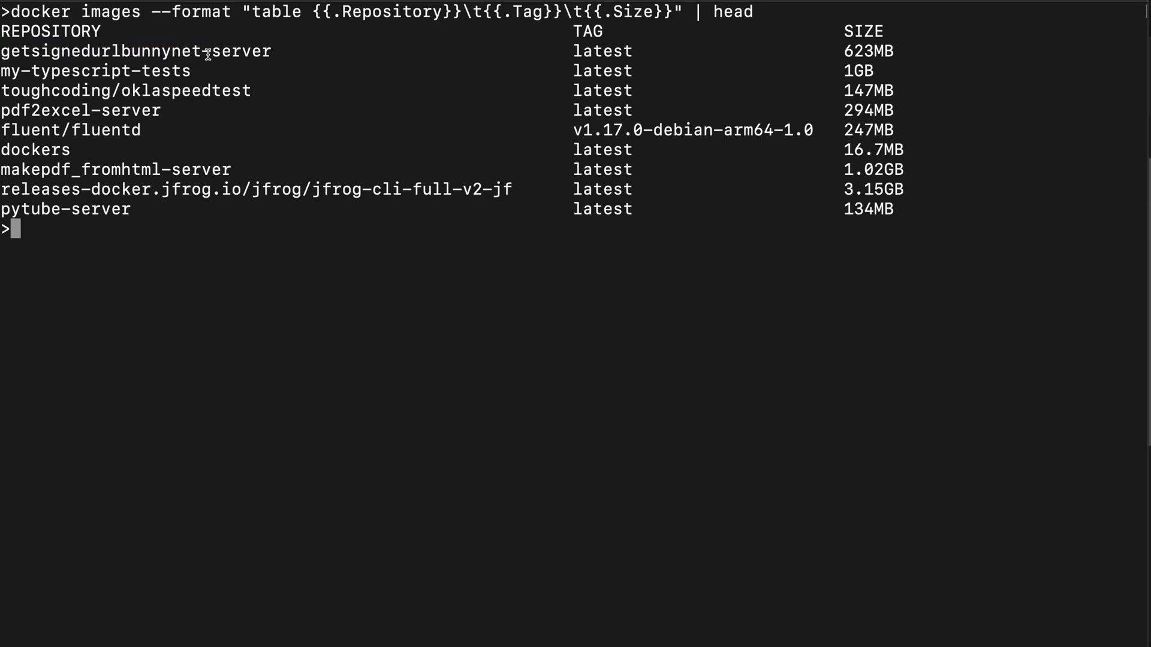
{"action": "mouse_move", "coordinate": [328, 58]}
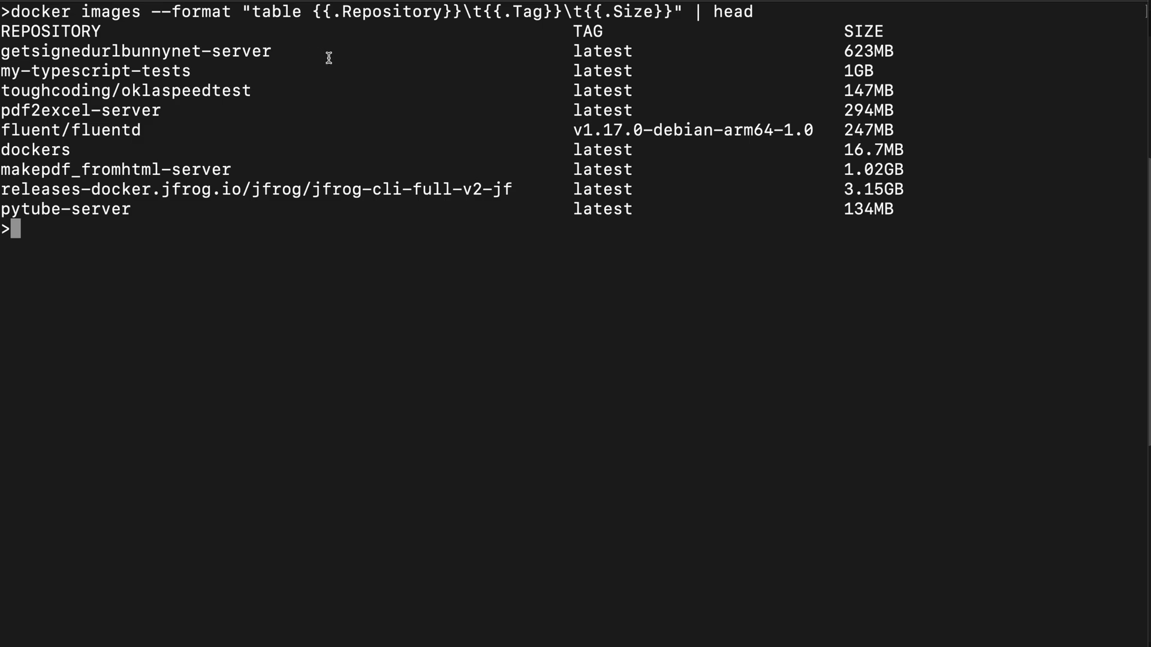
{"action": "mouse_move", "coordinate": [592, 71]}
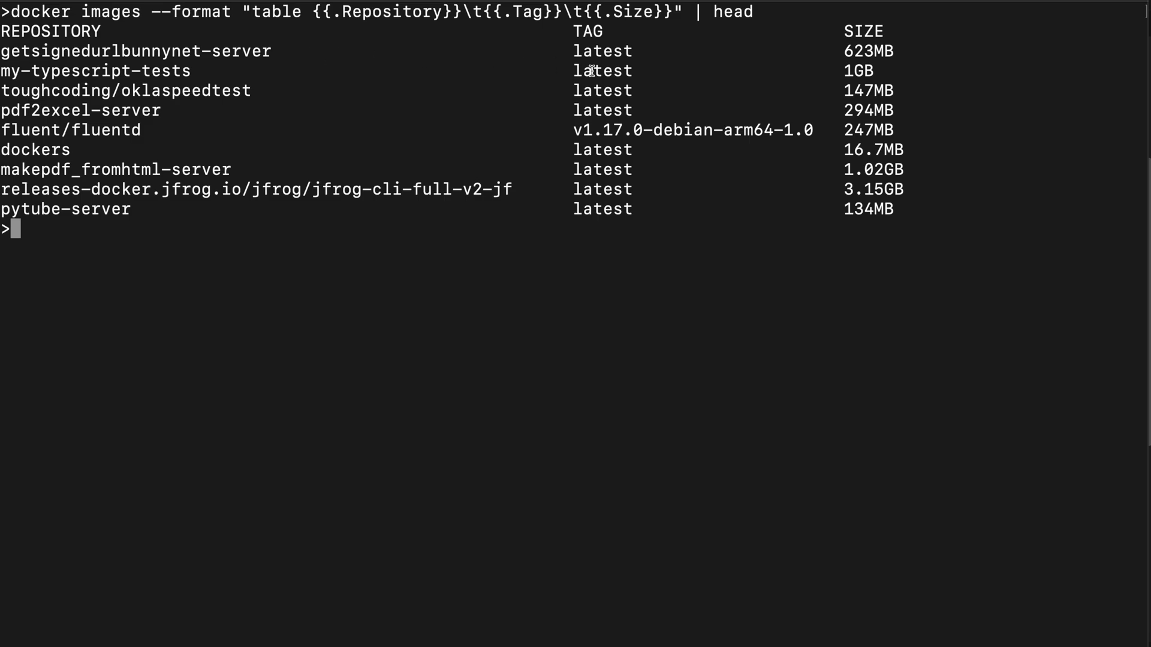
{"action": "mouse_move", "coordinate": [438, 145]}
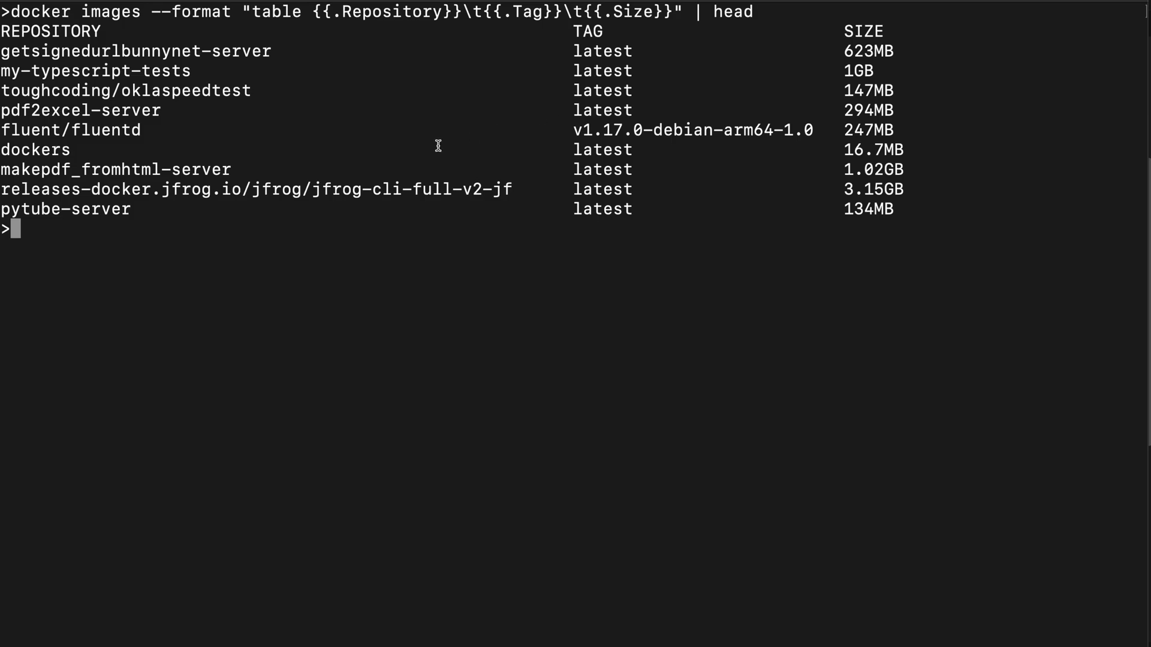
Save getsignedurlbunnynet-server:latest to getsignedurlbunnynet-server_latest.tar with docker save.
{"action": "type", "text": "d"}
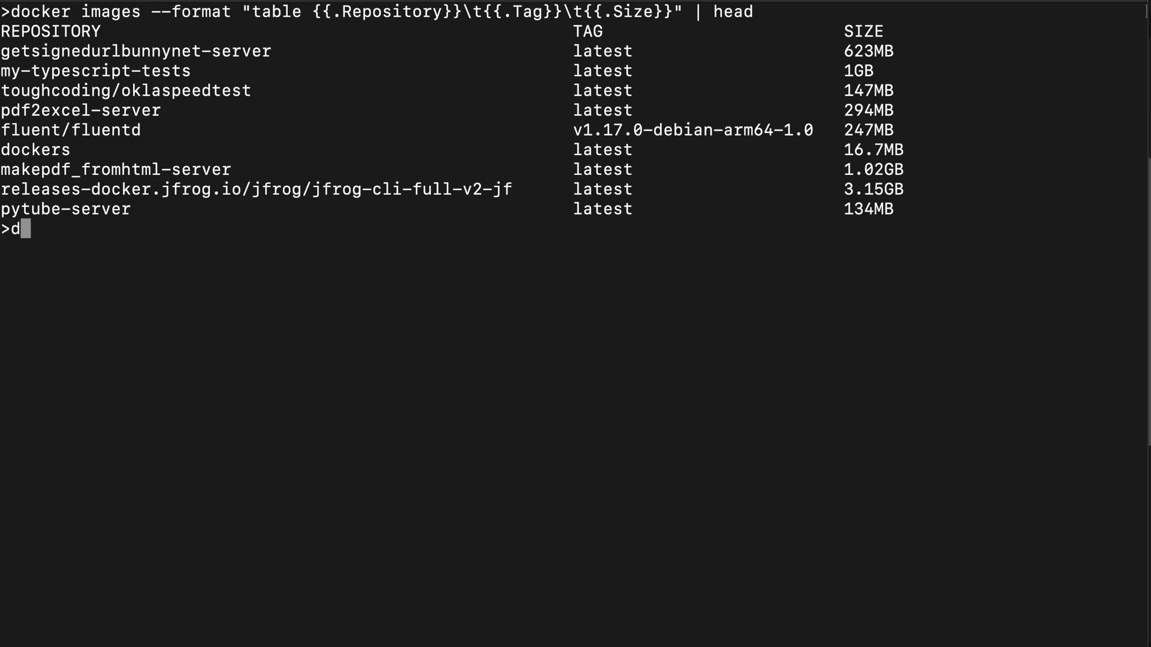
{"action": "type", "text": "ocker save getsignedurlbunnynet-server:"}
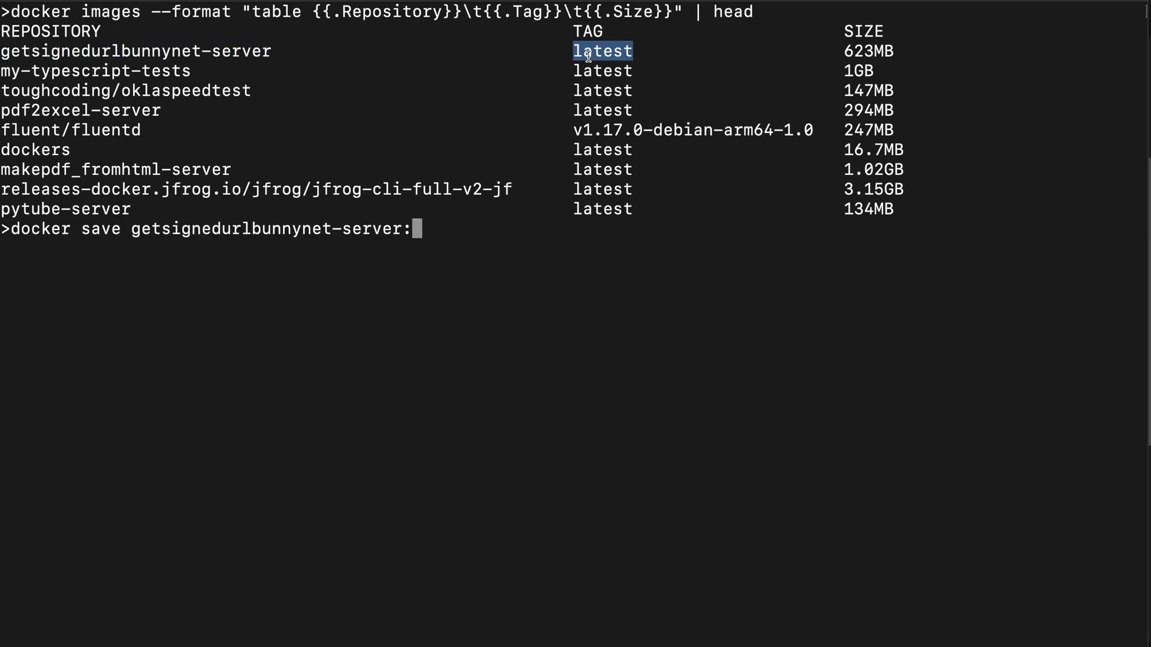
{"action": "type", "text": "latest > getsignedurlbunnynet-server_"}
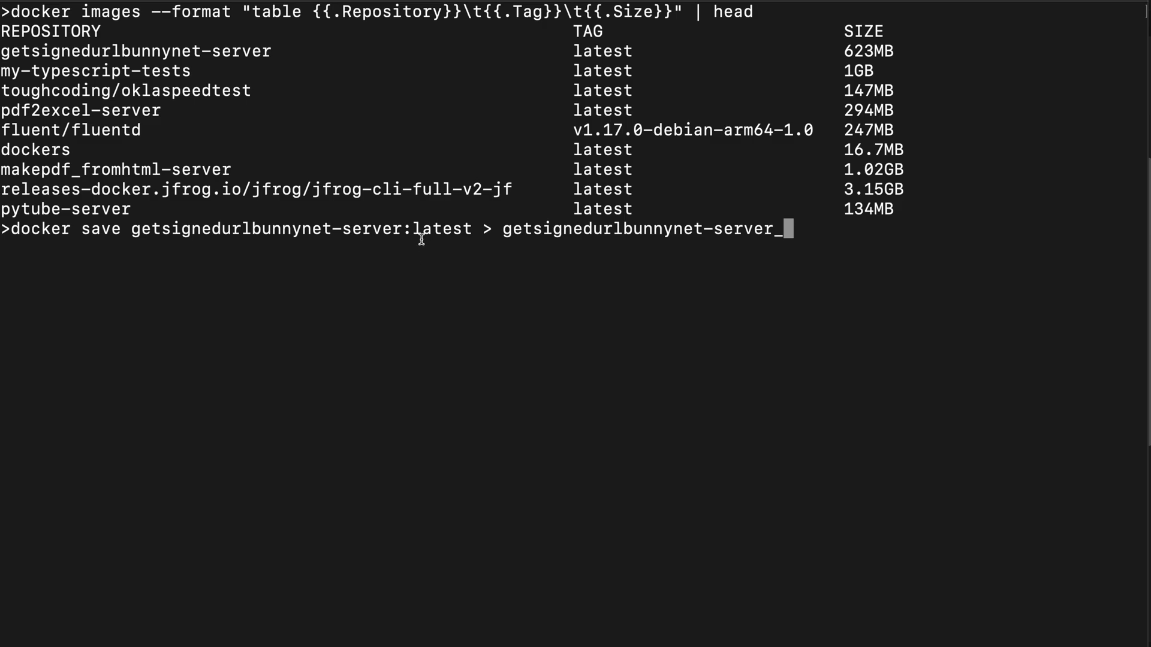
{"action": "type", "text": "latest.ta"}
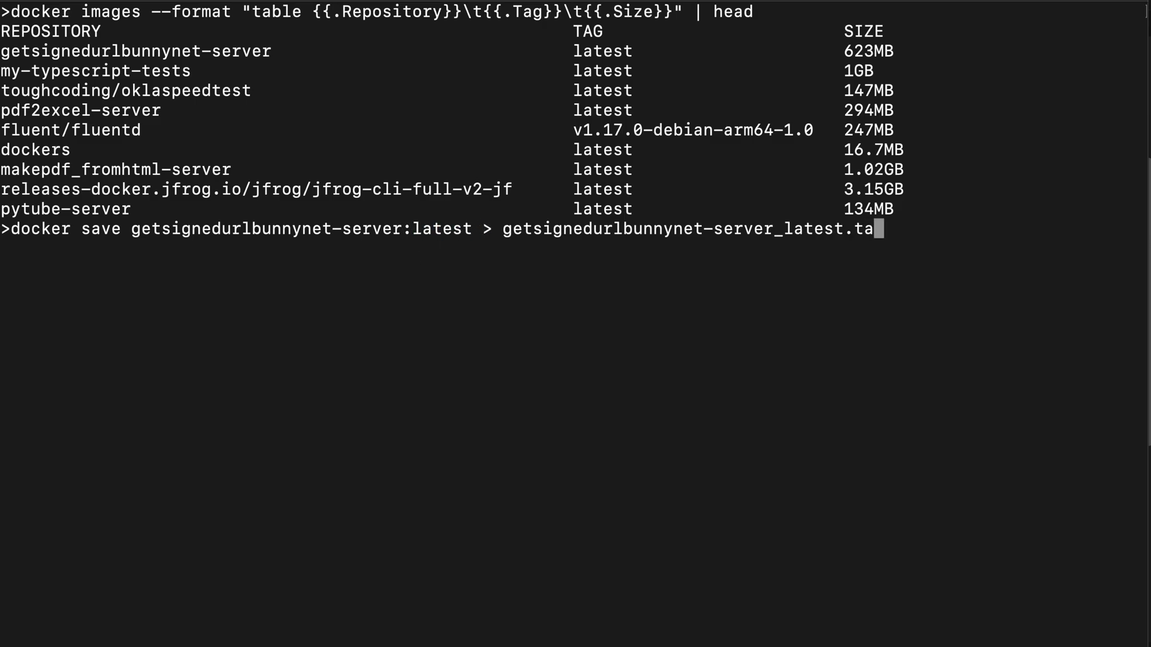
{"action": "key", "text": "Return"}
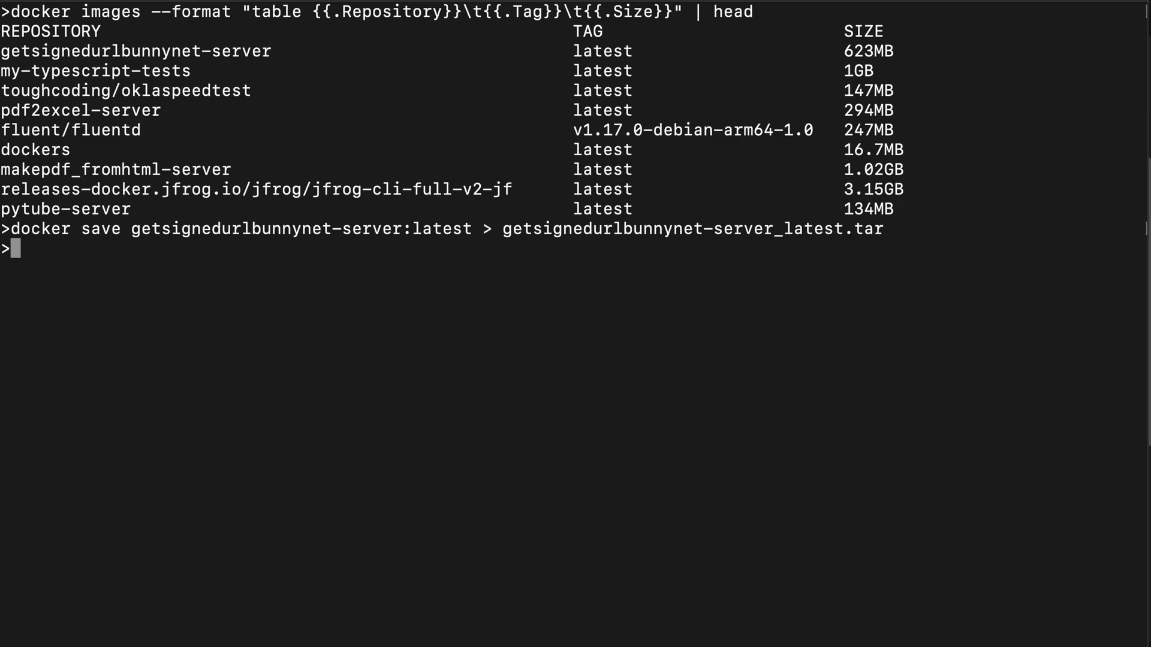
List the tar files and check their disk usage, confirming about 624M.
{"action": "type", "text": "ls -lt *.tar"}
{"action": "type", "text": "du -sch"}
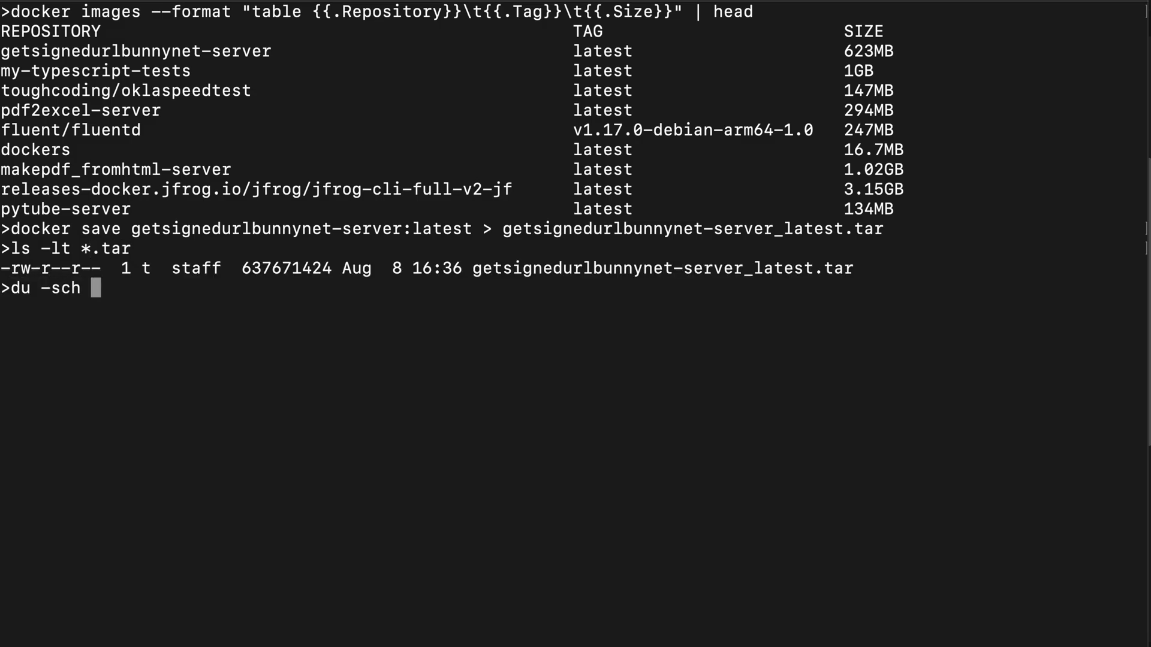
{"action": "type", "text": "*.tar"}
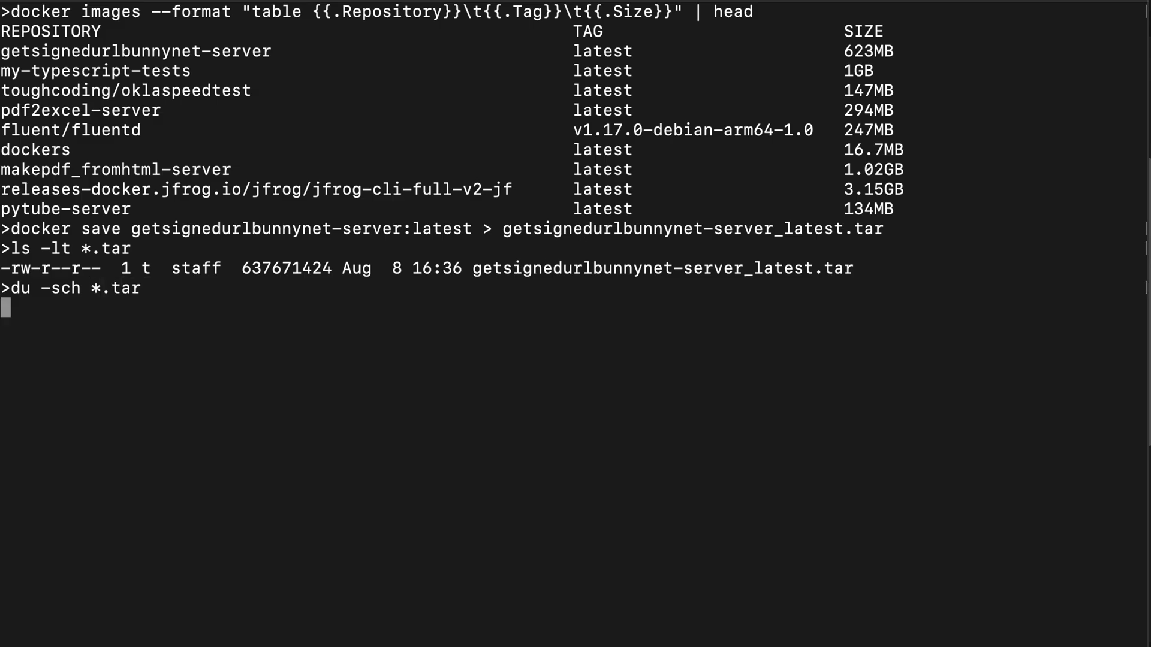
{"action": "key", "text": "Return"}
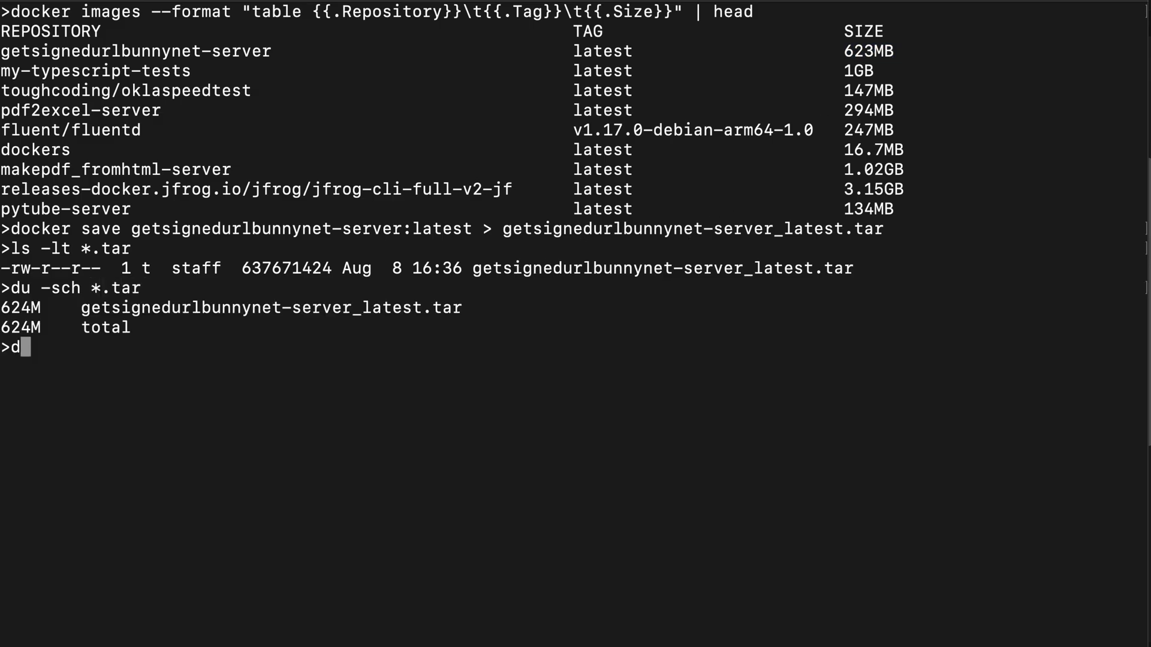
Remove the getsignedurlbunnynet-server:latest image with docker image rm.
{"action": "type", "text": "ocker image"}
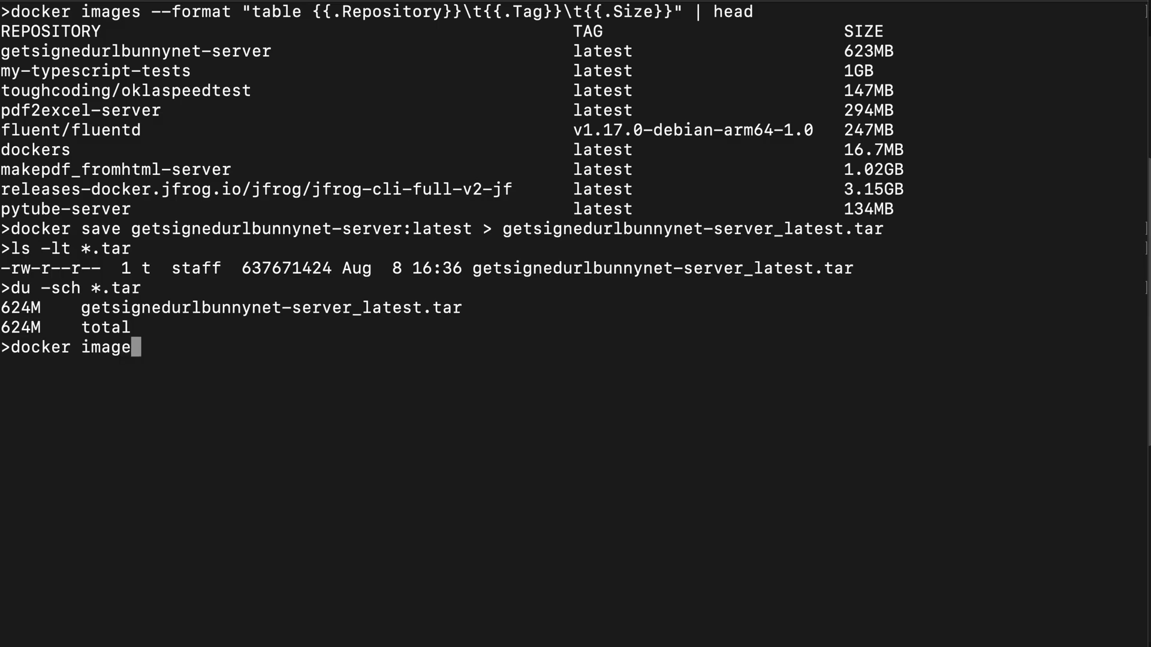
{"action": "type", "text": "rm"}
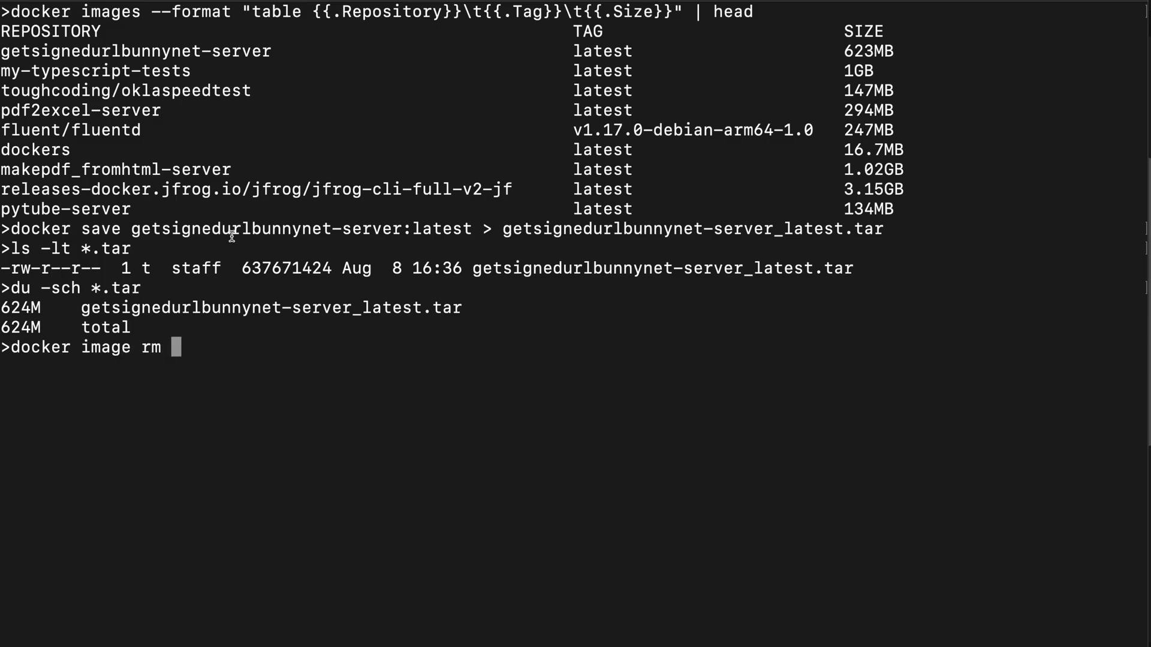
{"action": "type", "text": "getsignedurlbunnynet-server:latest"}
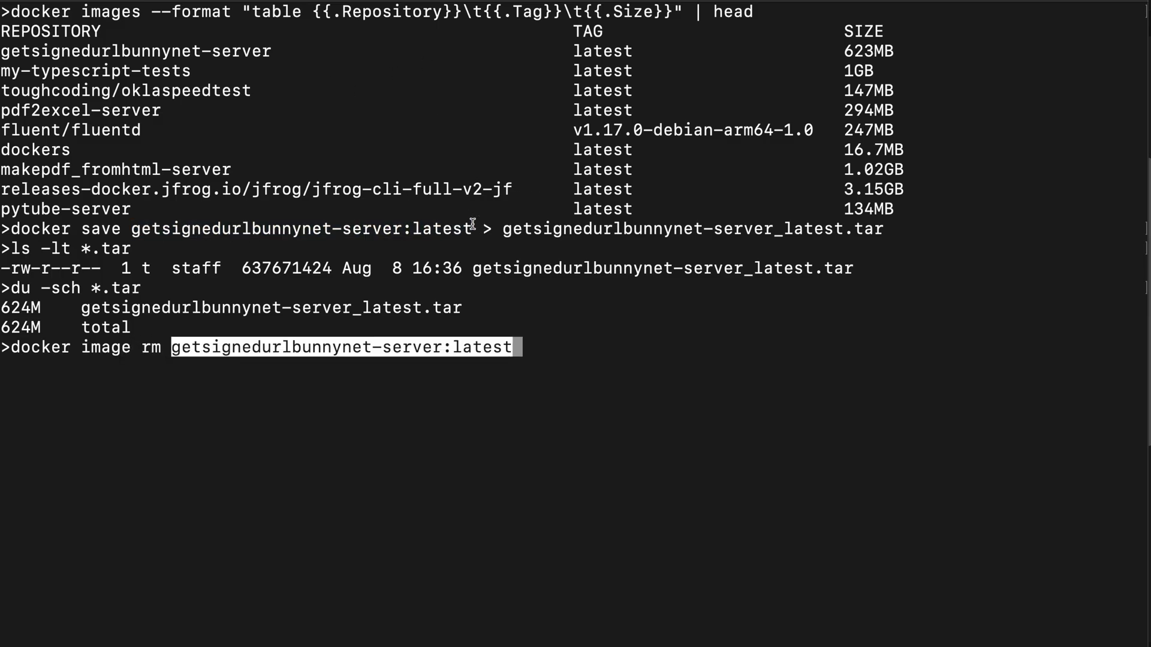
{"action": "key", "text": "Return"}
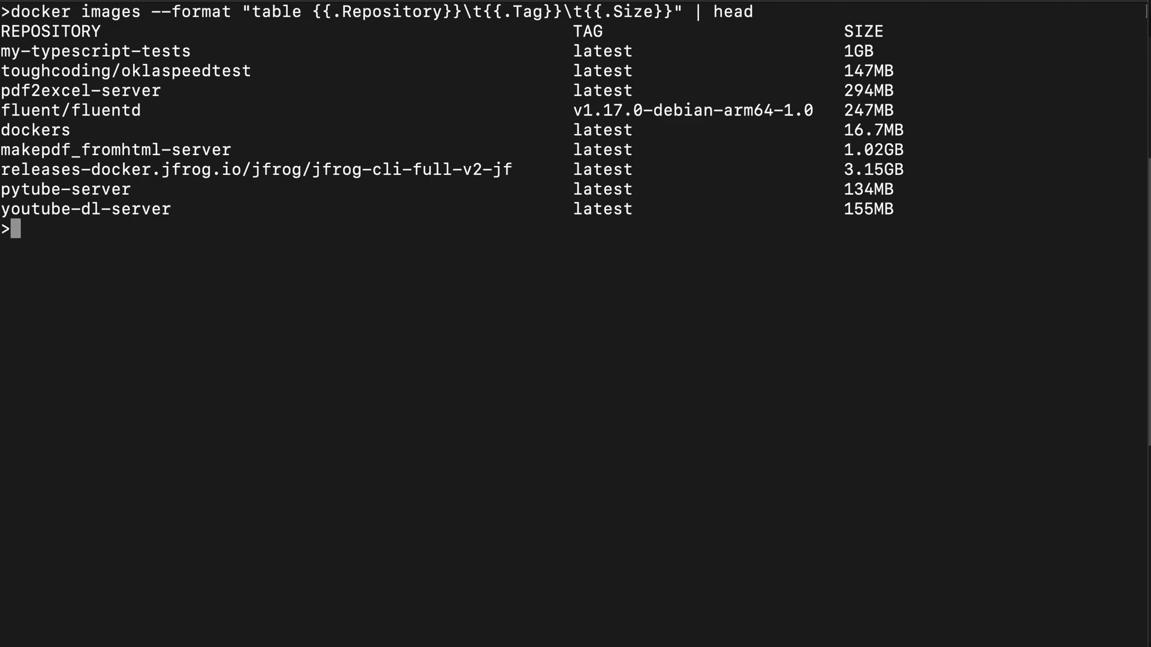
{"action": "key", "text": "Return"}
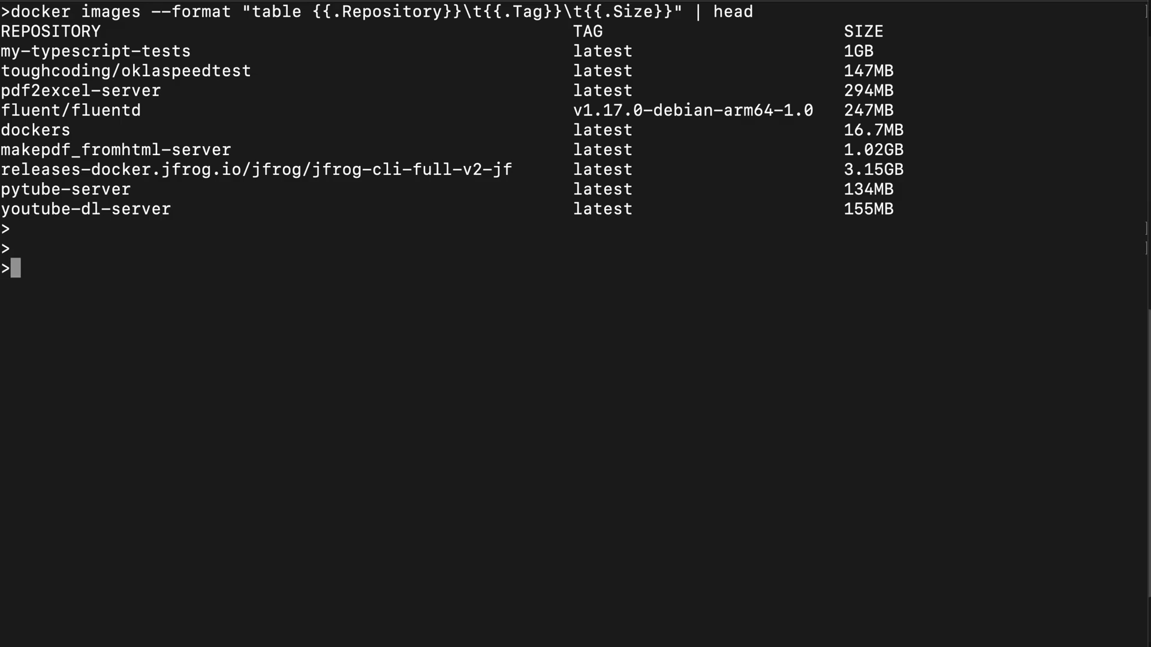
Load the image back from getsignedurlbunnynet-server_latest.tar and relist the images.
{"action": "type", "text": "docker image loa"}
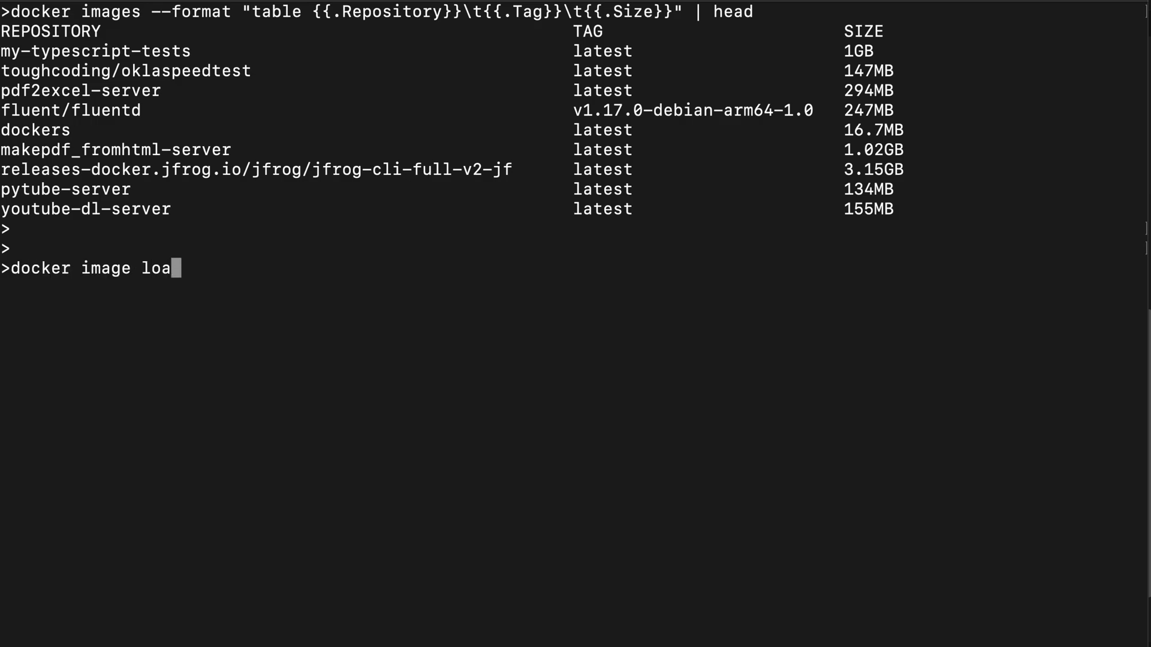
{"action": "type", "text": "d <"}
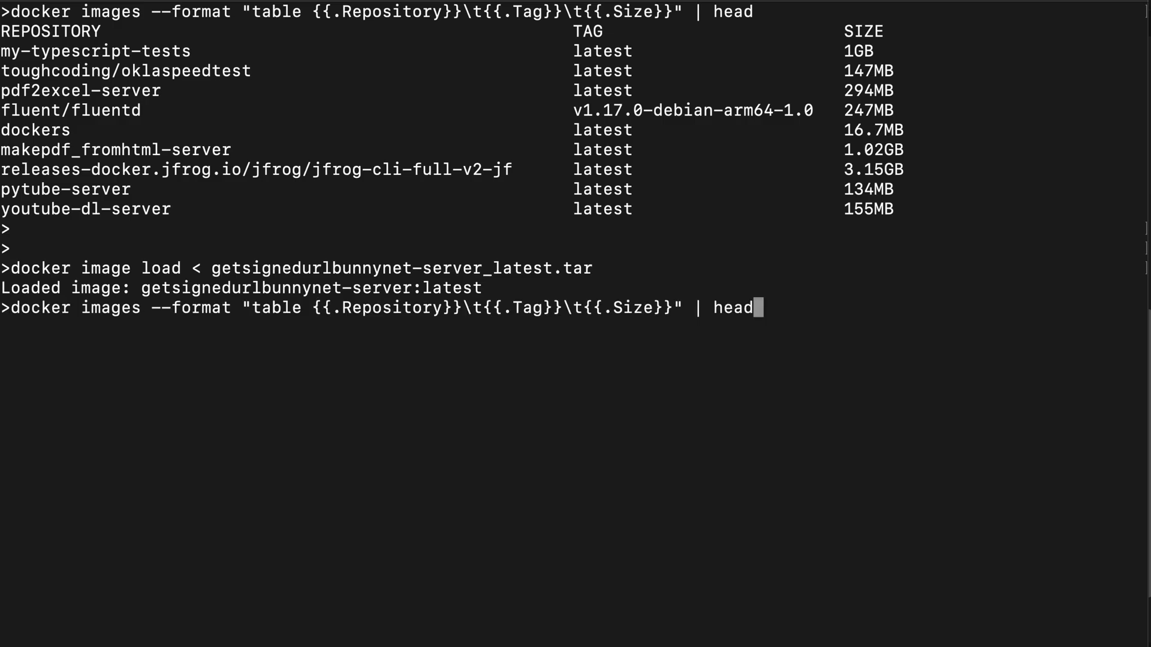
{"action": "key", "text": "Return"}
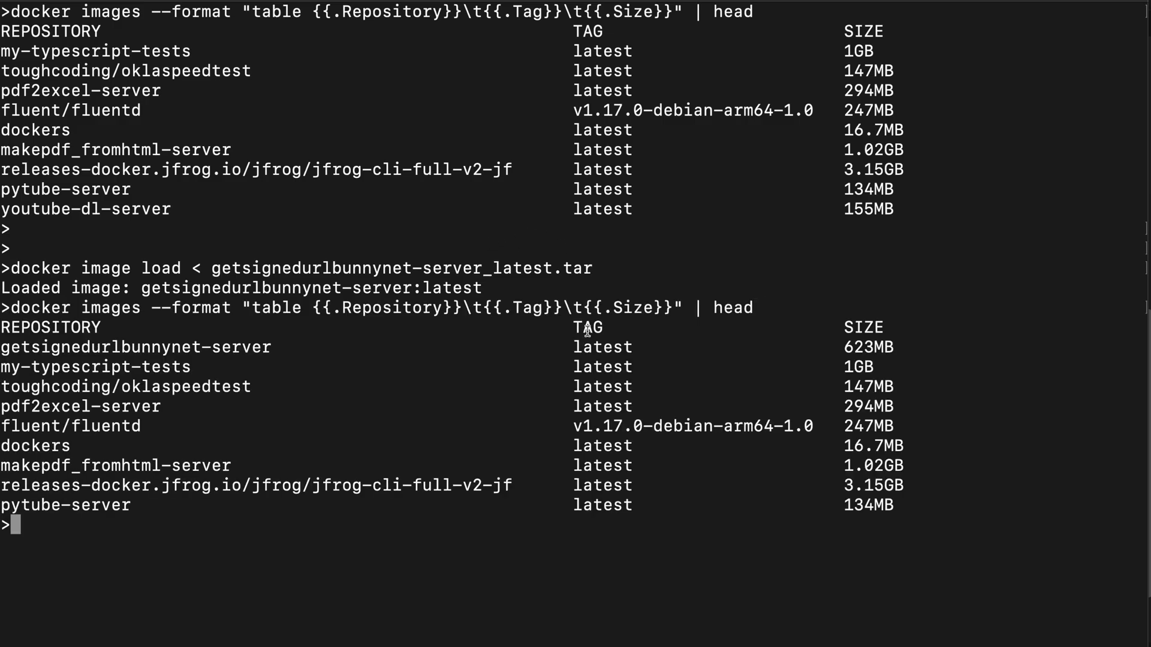
{"action": "mouse_move", "coordinate": [285, 347]}
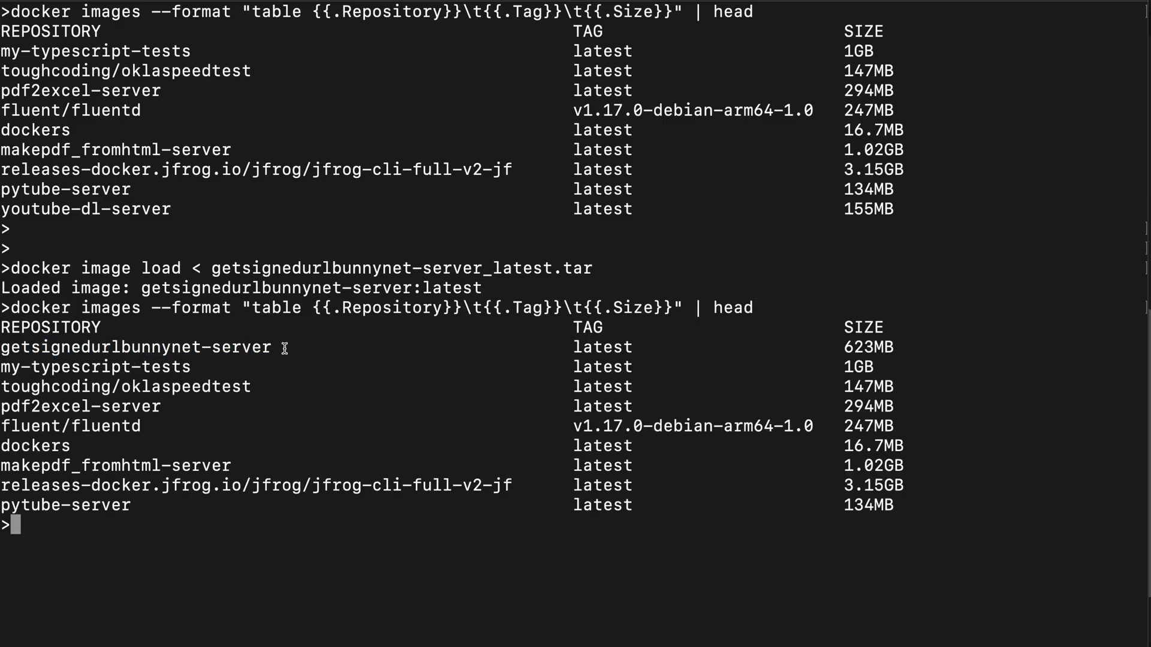